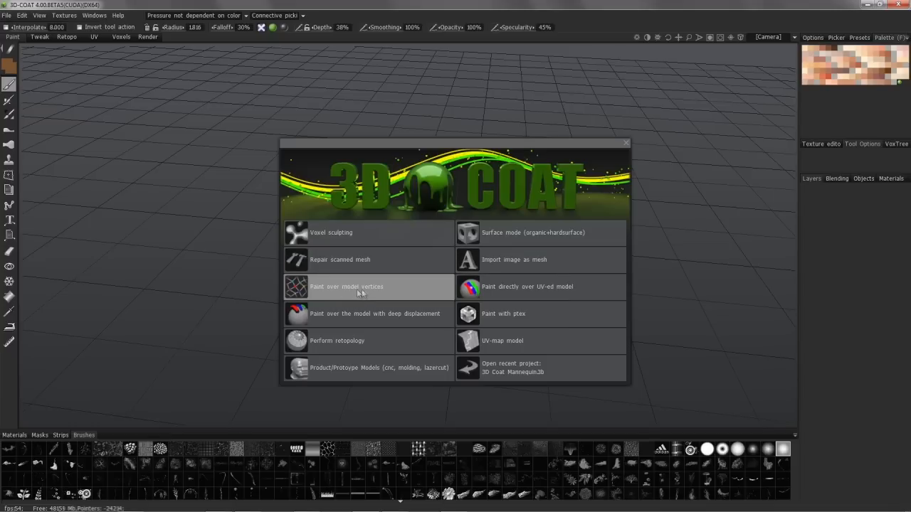
pyautogui.moveTo(369, 290)
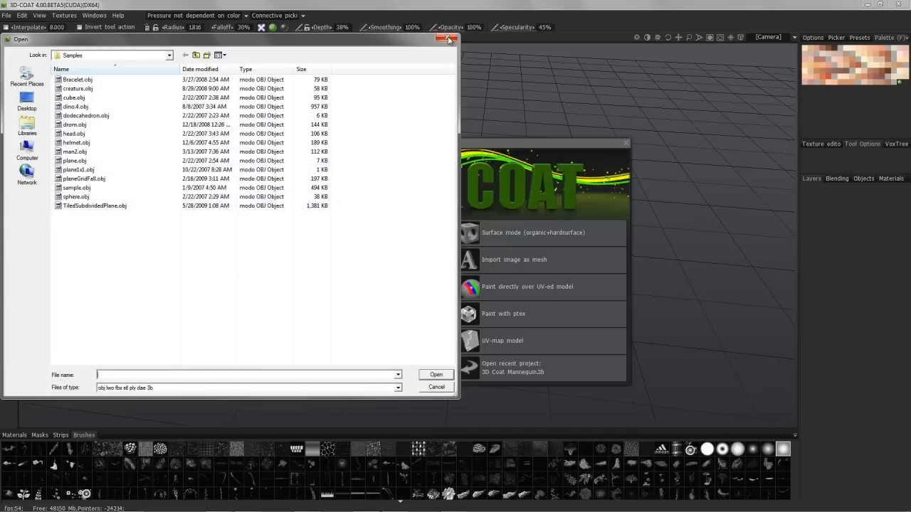
# - Close the sample-model file browser without loading any model
pyautogui.click(448, 38)
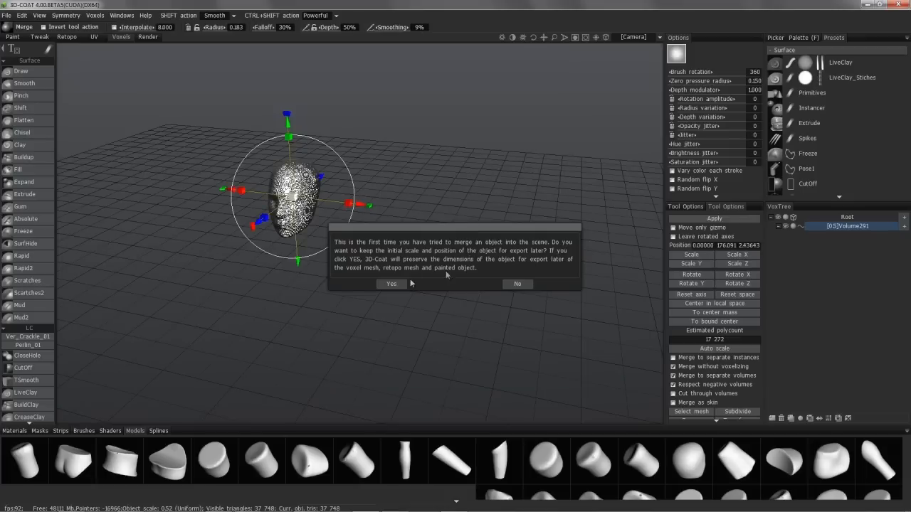
# - Keep the head's original scale and position, orbit around it, and apply the merge
pyautogui.click(391, 284)
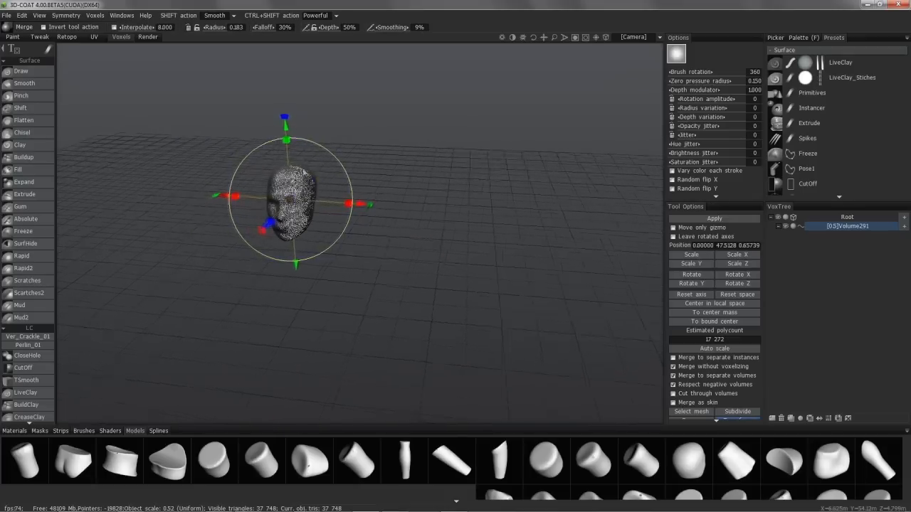
pyautogui.moveTo(299, 199); pyautogui.dragTo(313, 214)
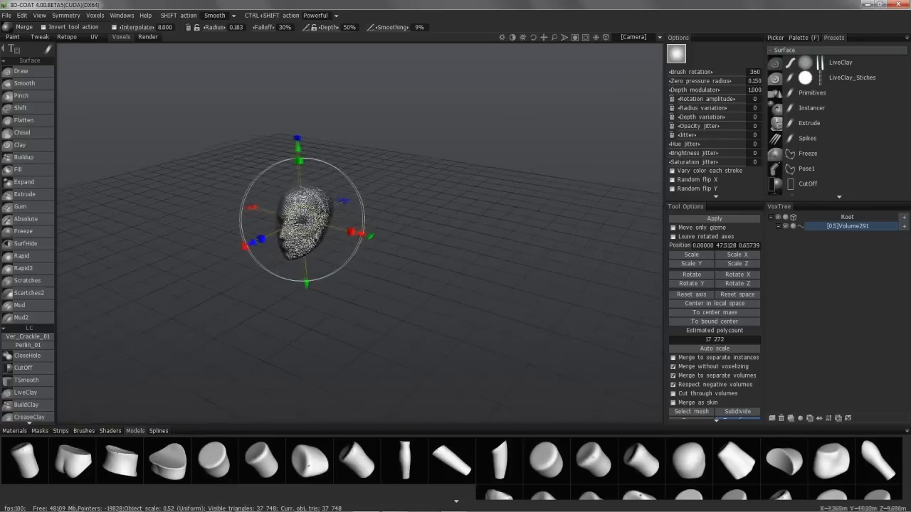
pyautogui.click(20, 70)
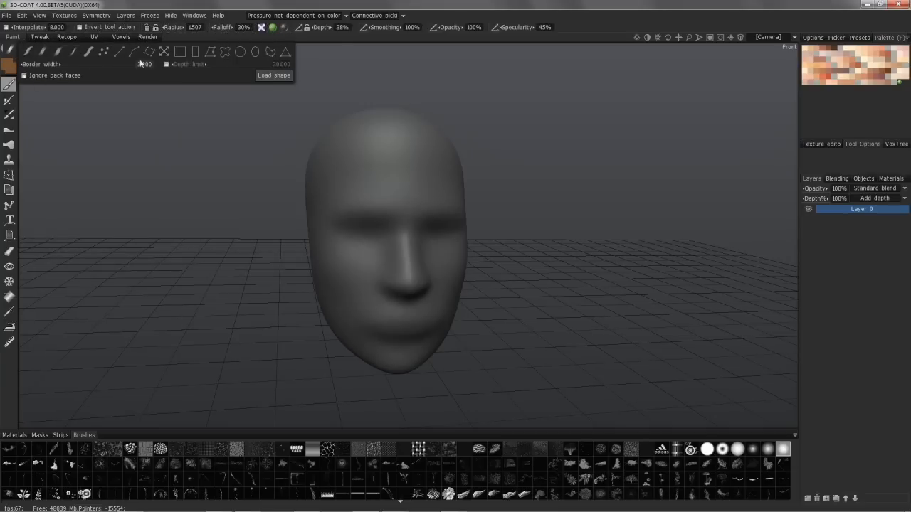
pyautogui.moveTo(180, 51)
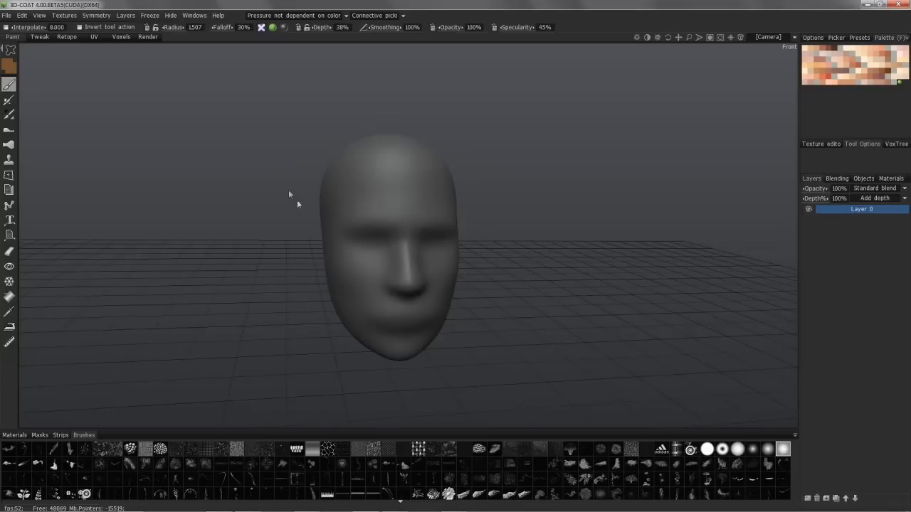
# - Add a new paint layer for the brown skin fill and turn slightly around the head
pyautogui.click(808, 498)
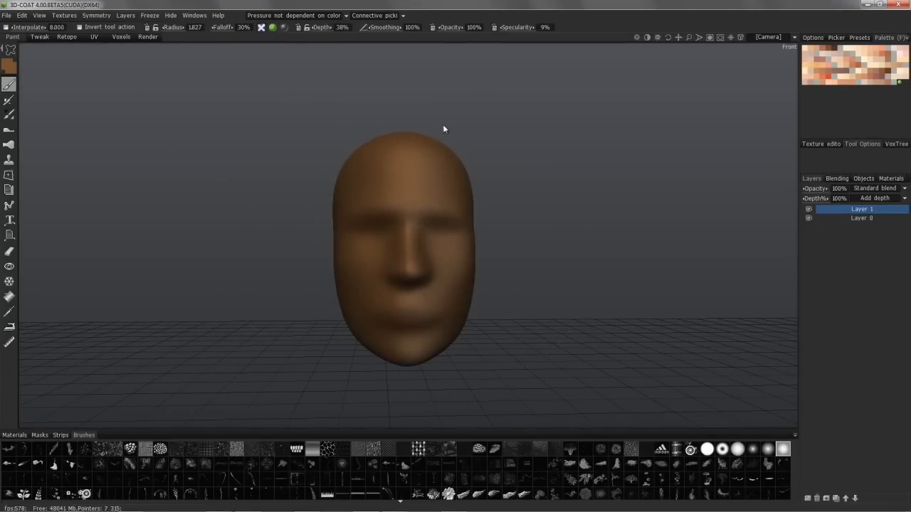
pyautogui.moveTo(443, 128); pyautogui.dragTo(452, 127)
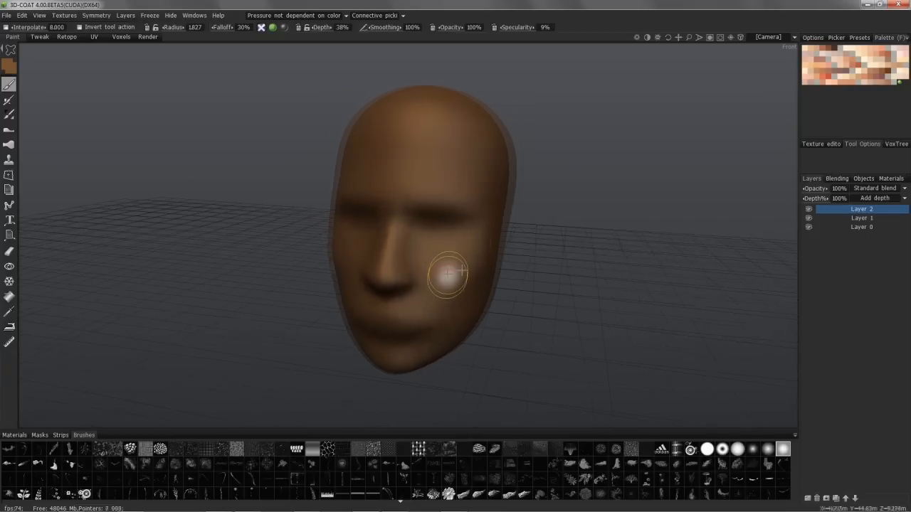
# - Brush the lighter peach skin tone across the cheek
pyautogui.moveTo(449, 274); pyautogui.dragTo(310, 256)
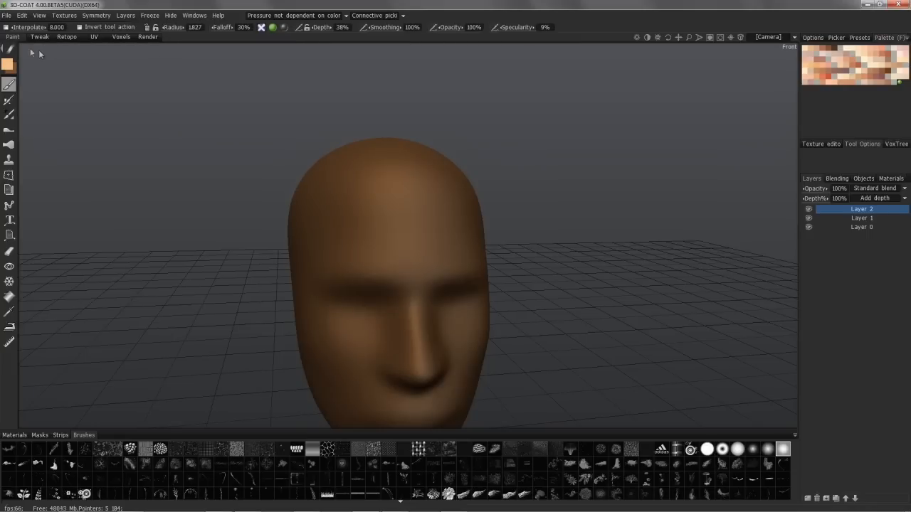
pyautogui.moveTo(18, 53)
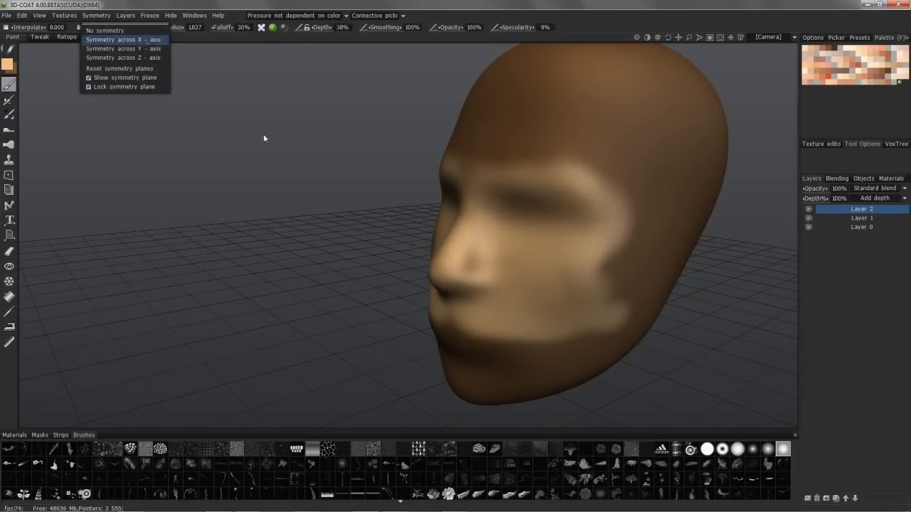
# - Enable X-axis symmetry, hide the symmetry plane, and paint light skin over forehead and temples
pyautogui.click(123, 39)
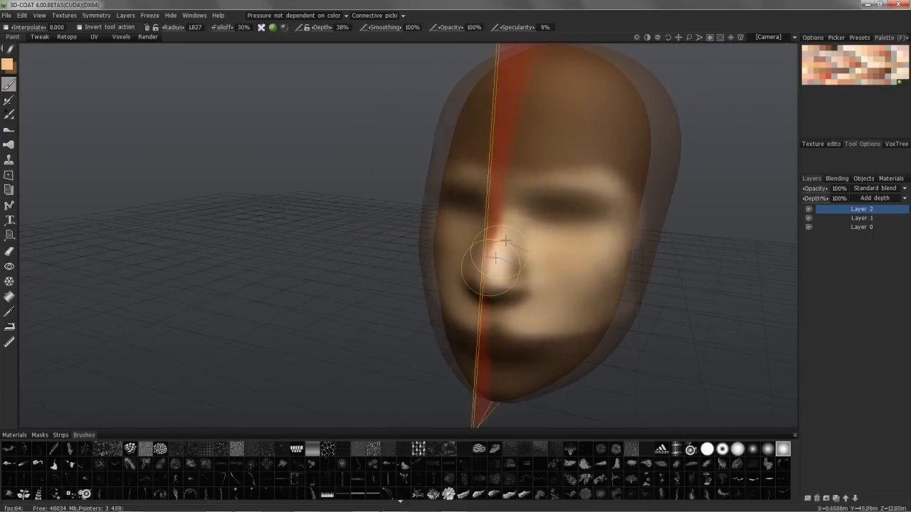
pyautogui.click(74, 15)
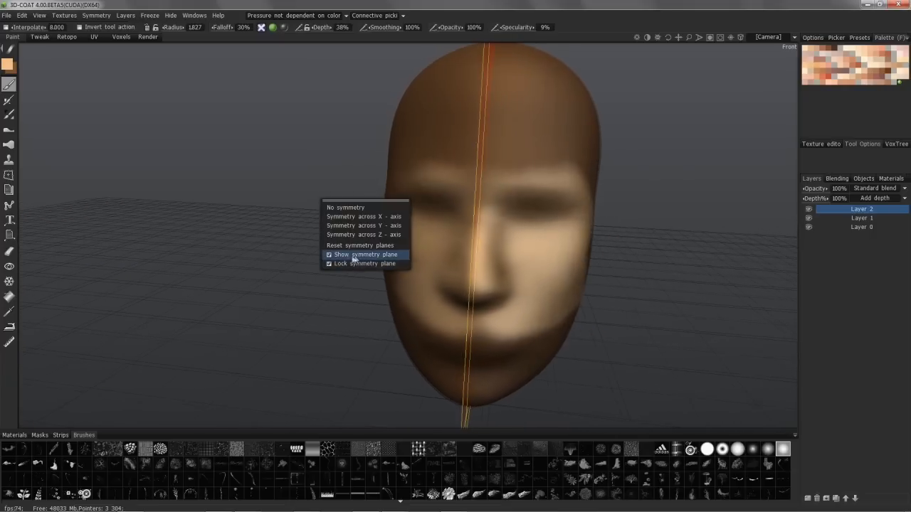
pyautogui.click(330, 254)
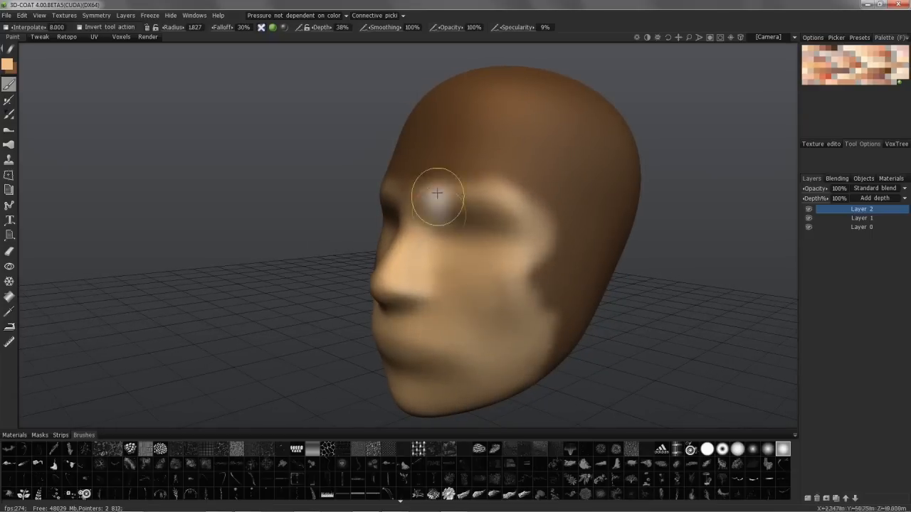
pyautogui.moveTo(438, 193); pyautogui.dragTo(527, 185)
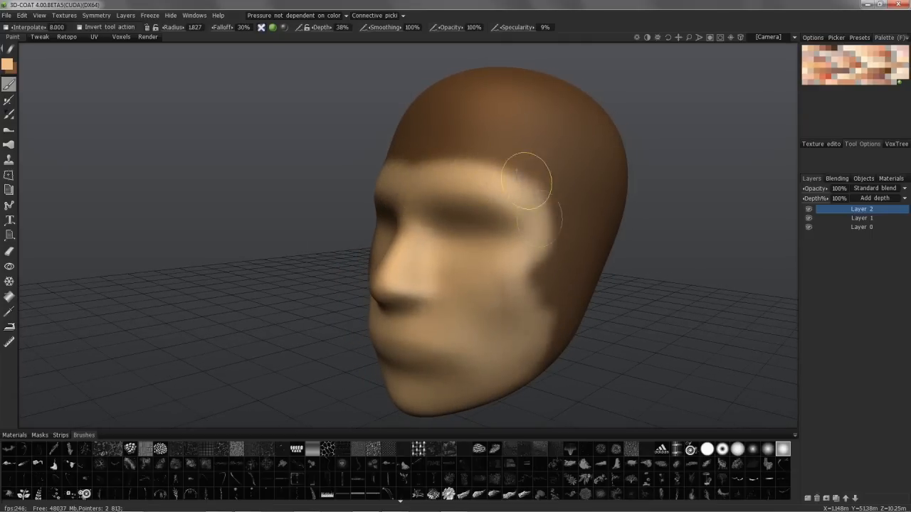
pyautogui.moveTo(527, 182); pyautogui.dragTo(540, 312)
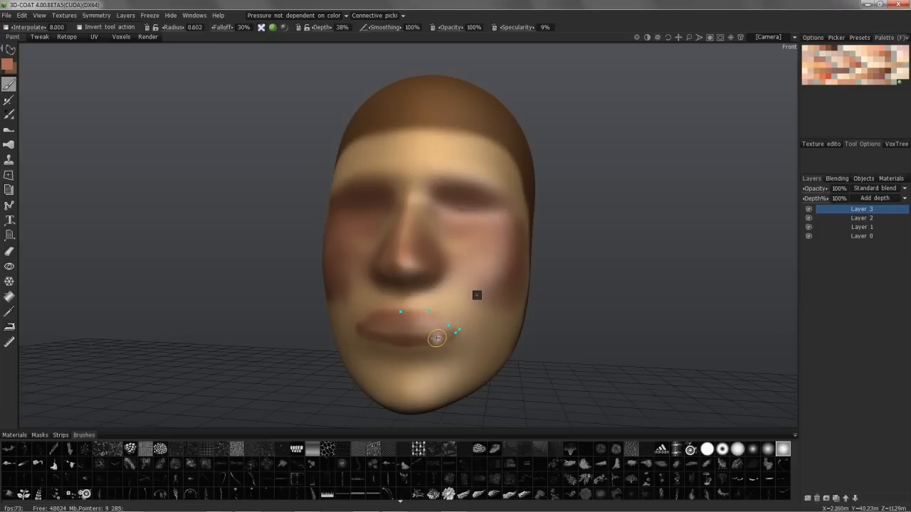
# - Place and adjust spline points along the lip outline, then bring up the spline context menu
pyautogui.moveTo(437, 338); pyautogui.dragTo(406, 344)
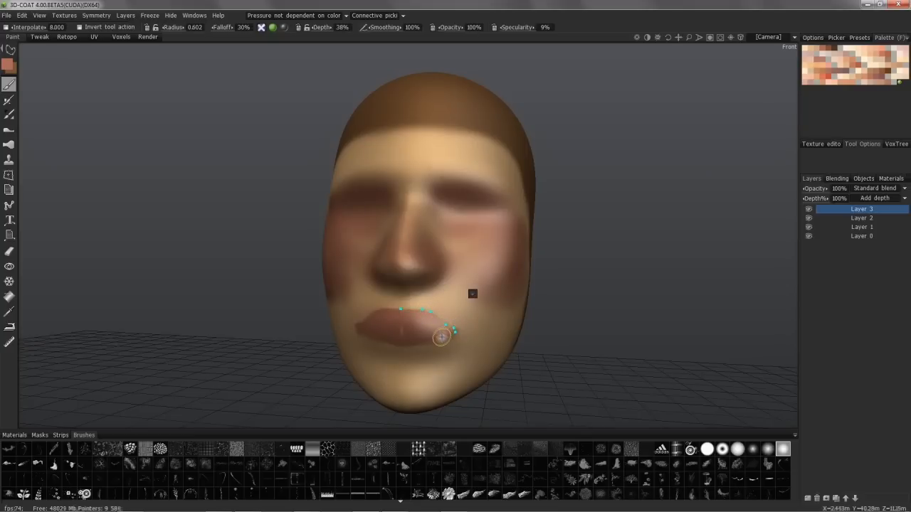
pyautogui.moveTo(441, 336); pyautogui.dragTo(406, 346)
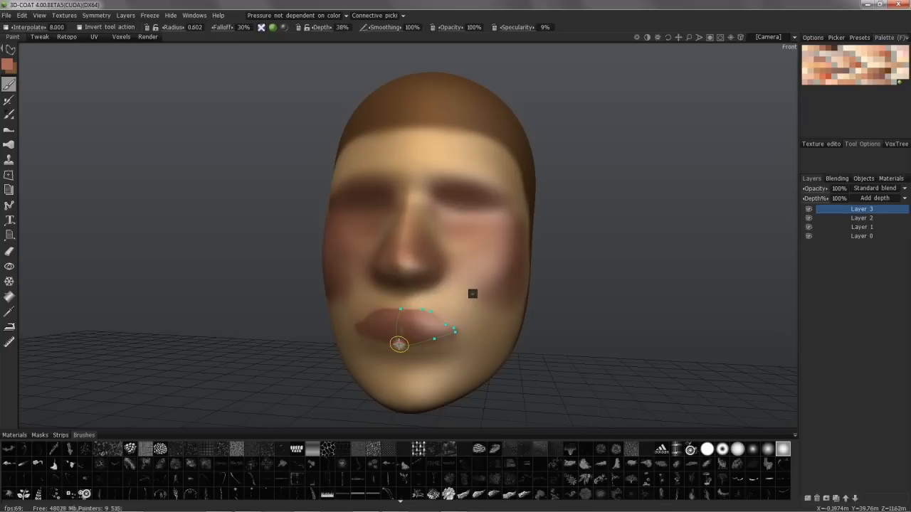
pyautogui.moveTo(401, 338)
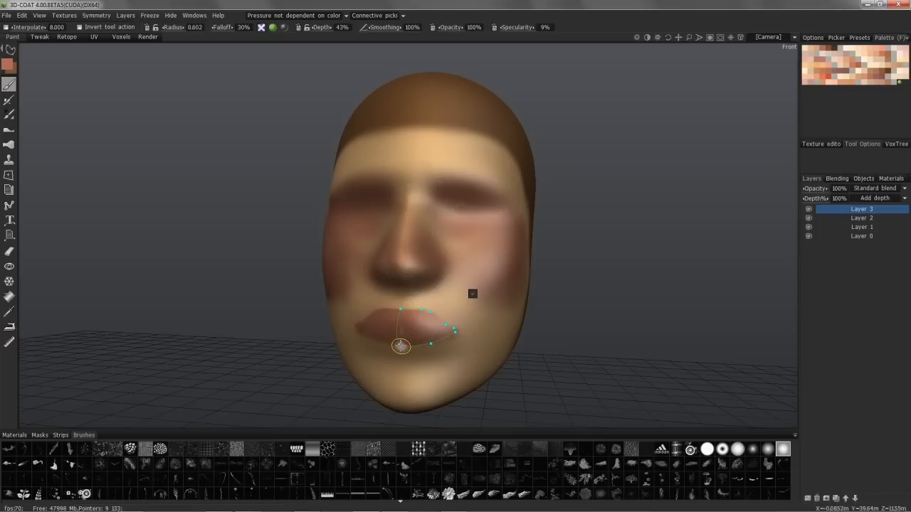
pyautogui.rightClick(472, 294)
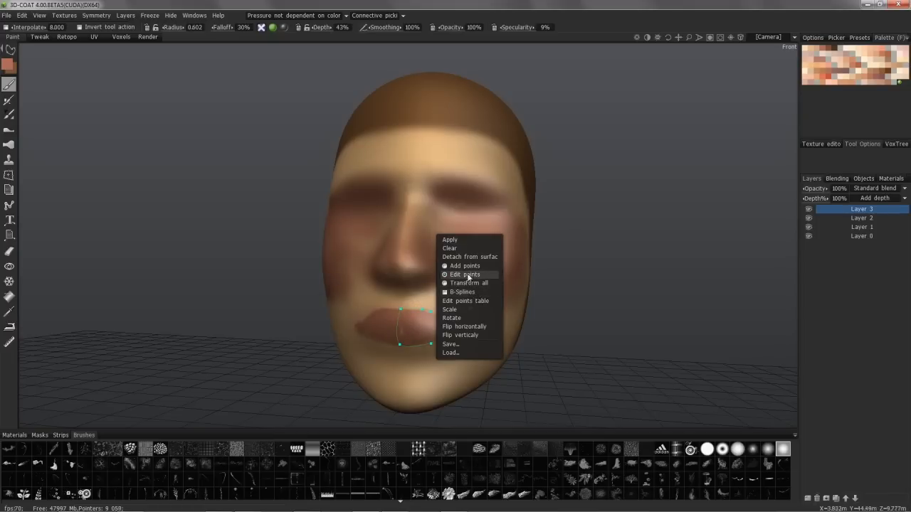
pyautogui.moveTo(465, 300)
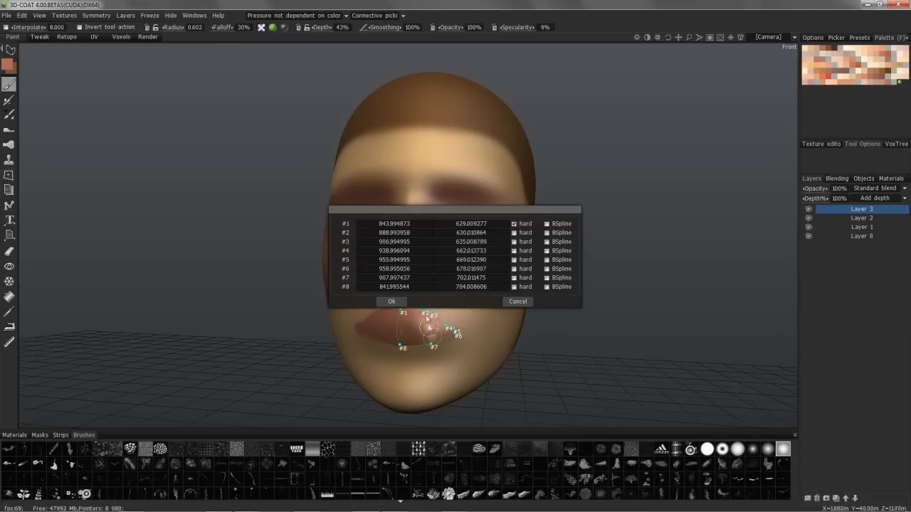
# - Choose 'Edit points table' to review the lip curve's eight point coordinates
pyautogui.click(391, 301)
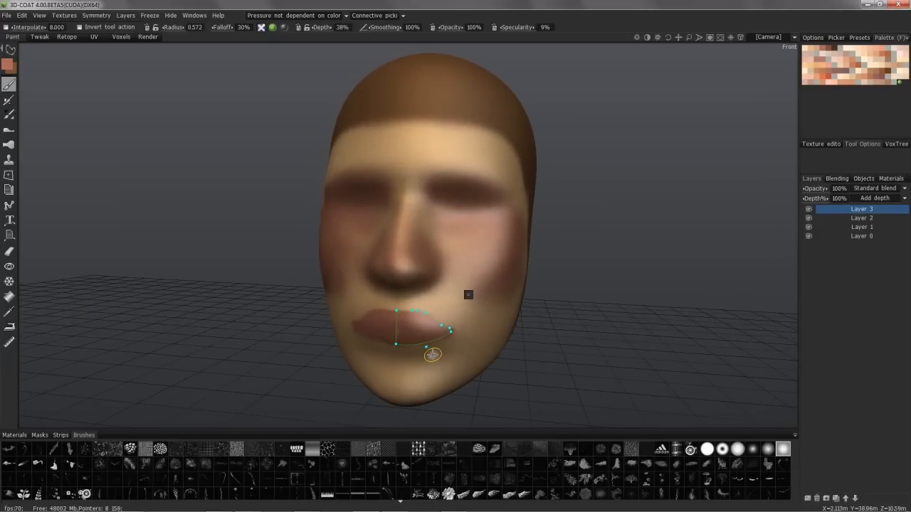
pyautogui.moveTo(345, 315)
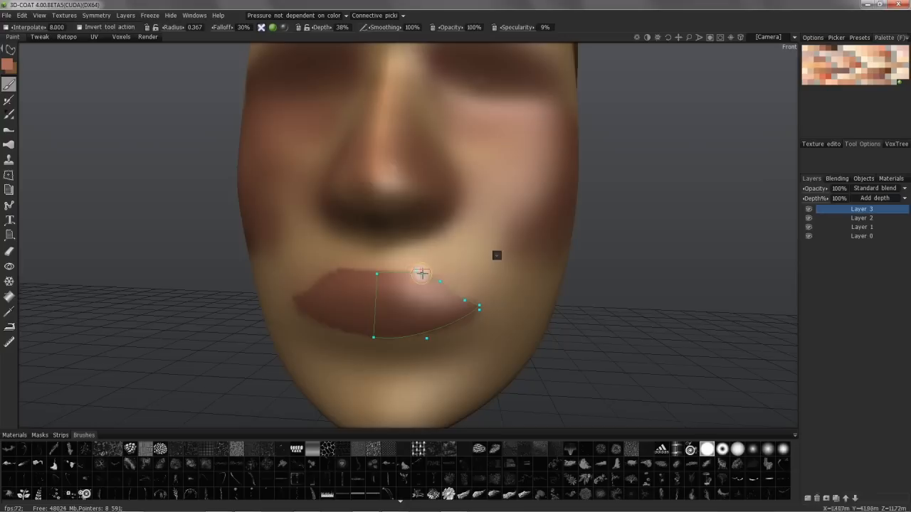
pyautogui.moveTo(426, 277)
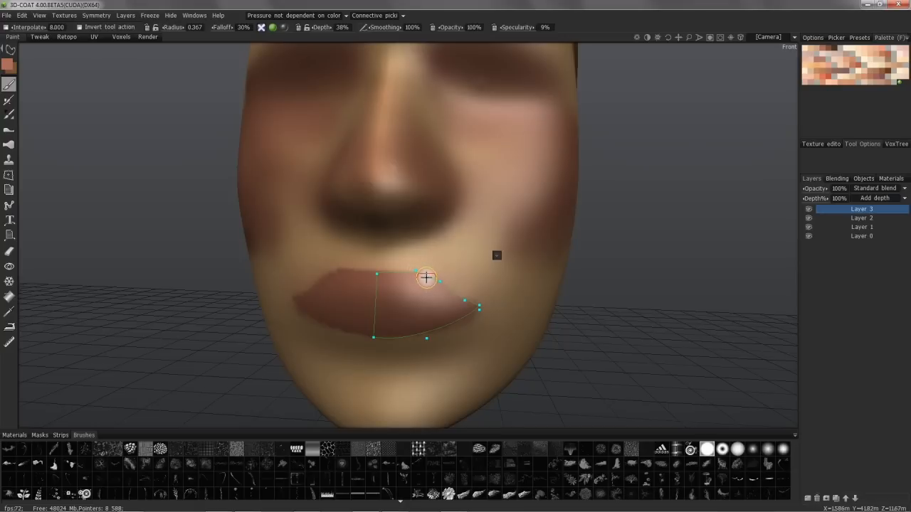
pyautogui.moveTo(425, 274)
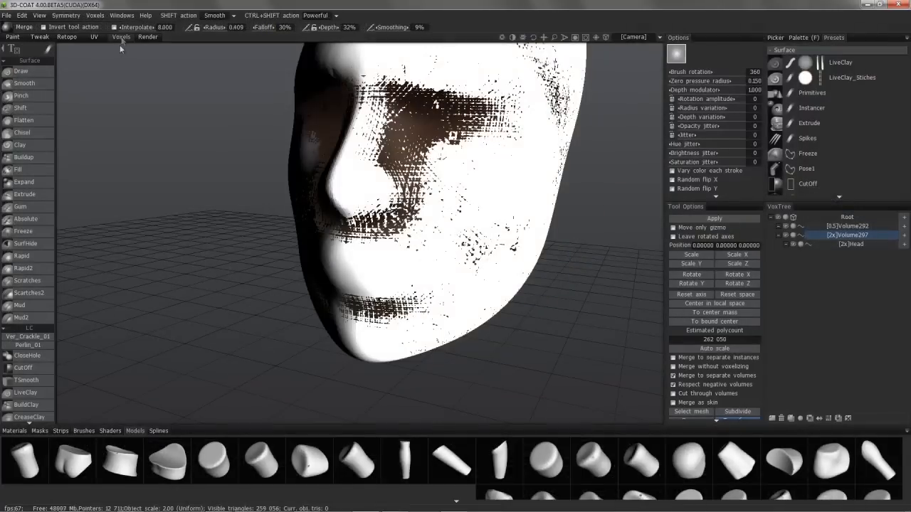
# - Resample the Head volume at Smooth quality with a raised density factor (about 845,087 polygons)
pyautogui.click(21, 70)
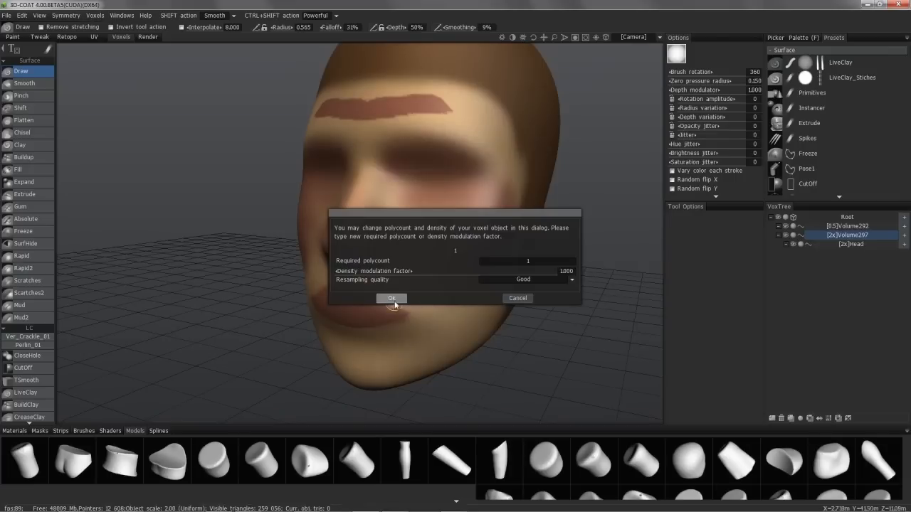
pyautogui.click(526, 279)
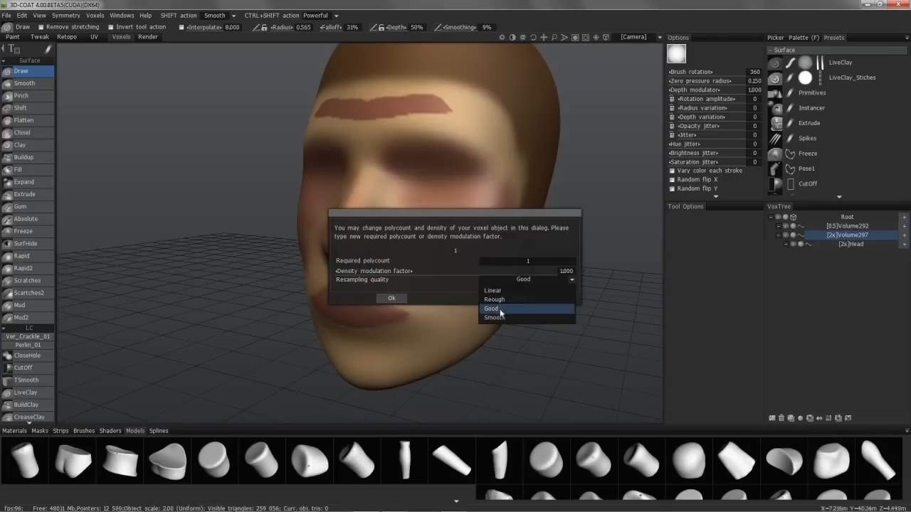
pyautogui.click(493, 318)
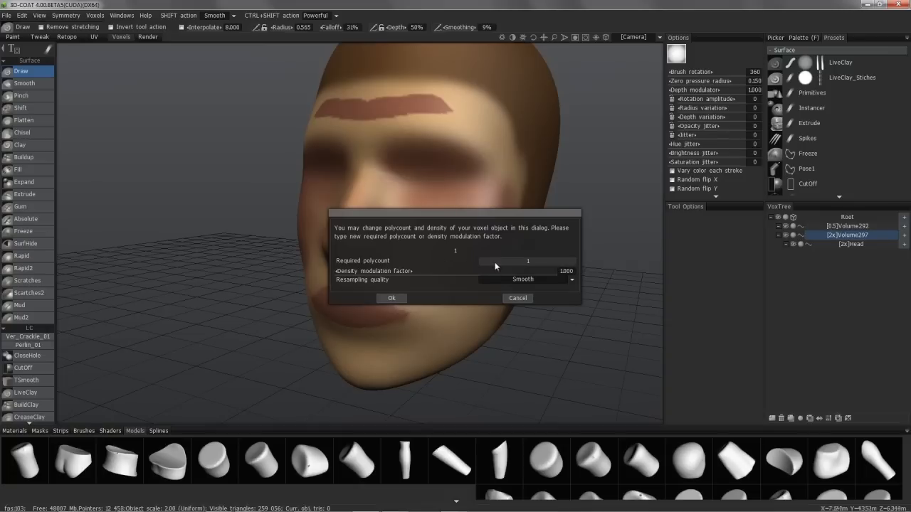
pyautogui.click(523, 261)
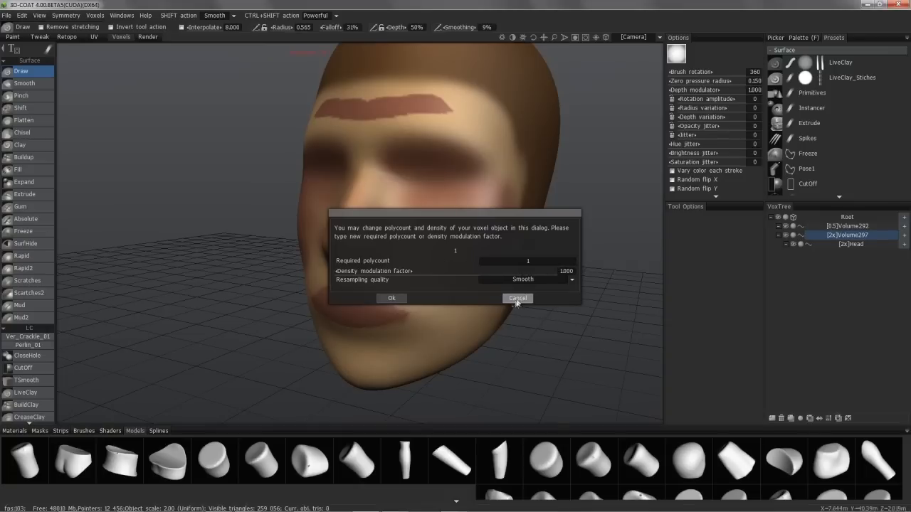
pyautogui.click(518, 298)
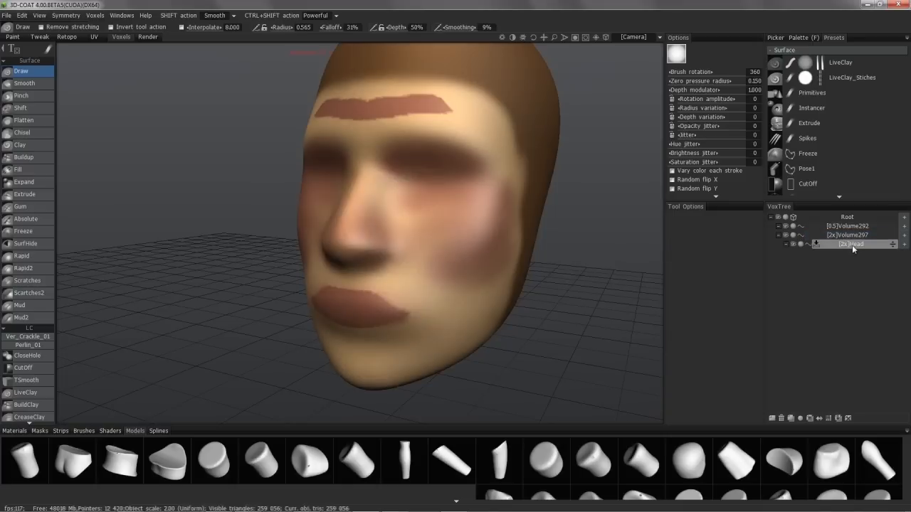
pyautogui.click(852, 244)
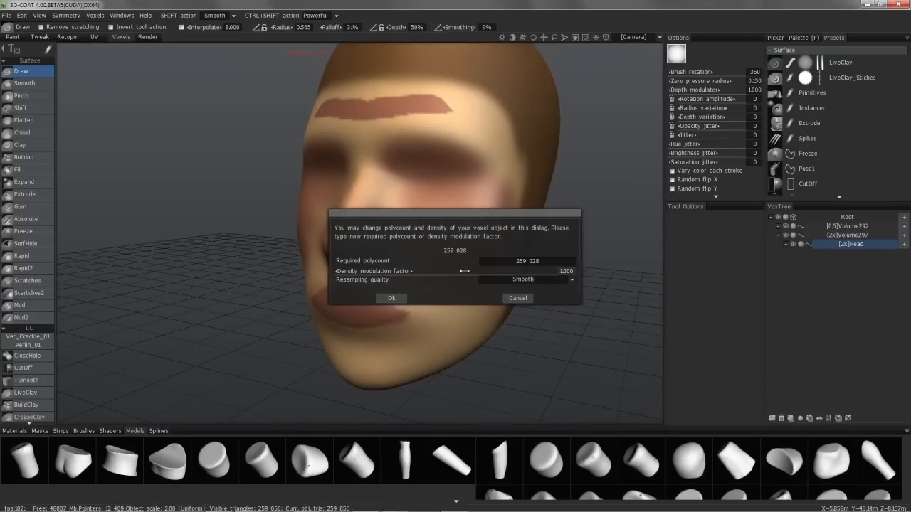
pyautogui.moveTo(466, 271); pyautogui.dragTo(477, 271)
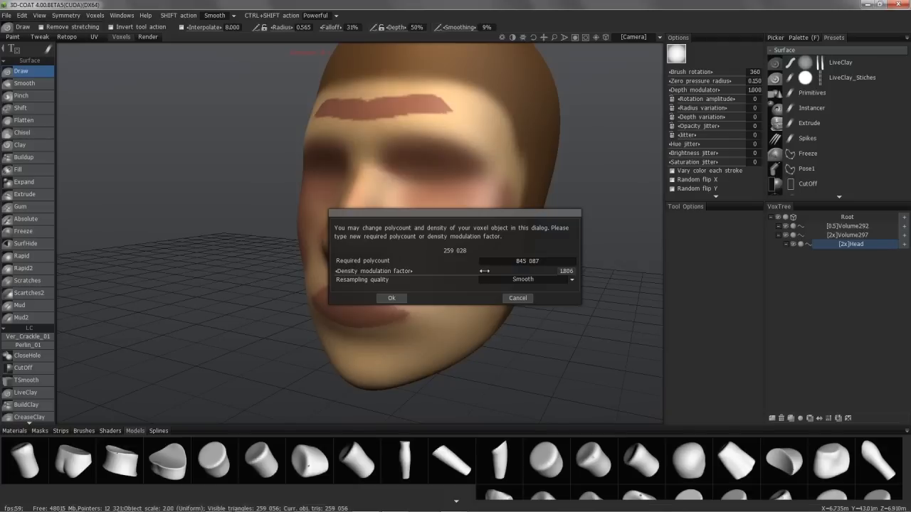
pyautogui.click(391, 298)
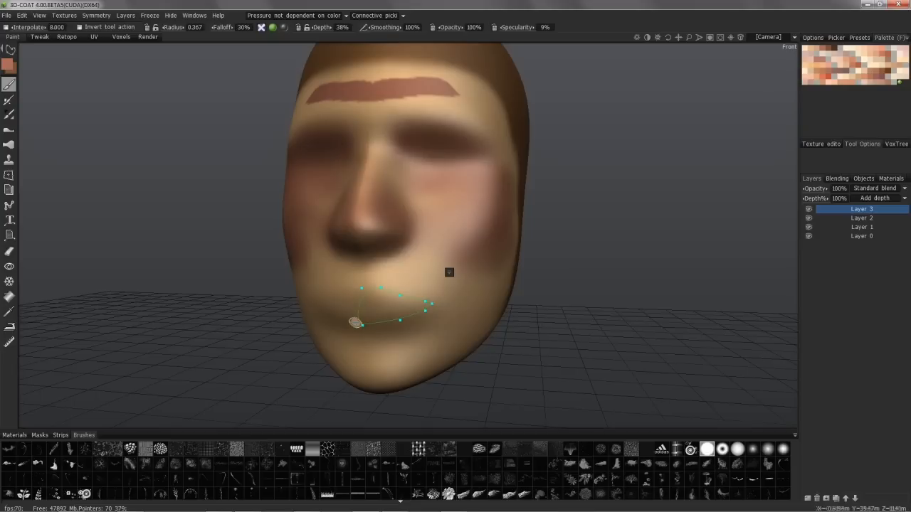
pyautogui.moveTo(358, 304)
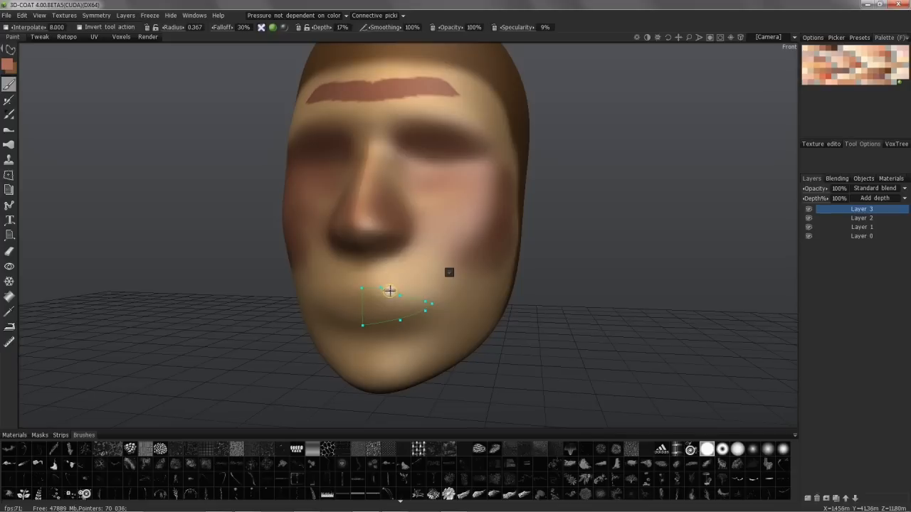
pyautogui.moveTo(395, 299)
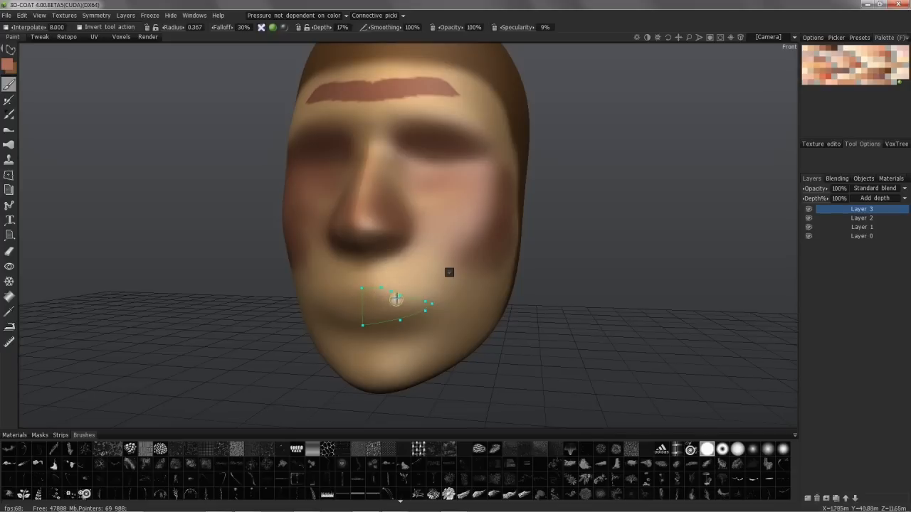
pyautogui.moveTo(390, 290)
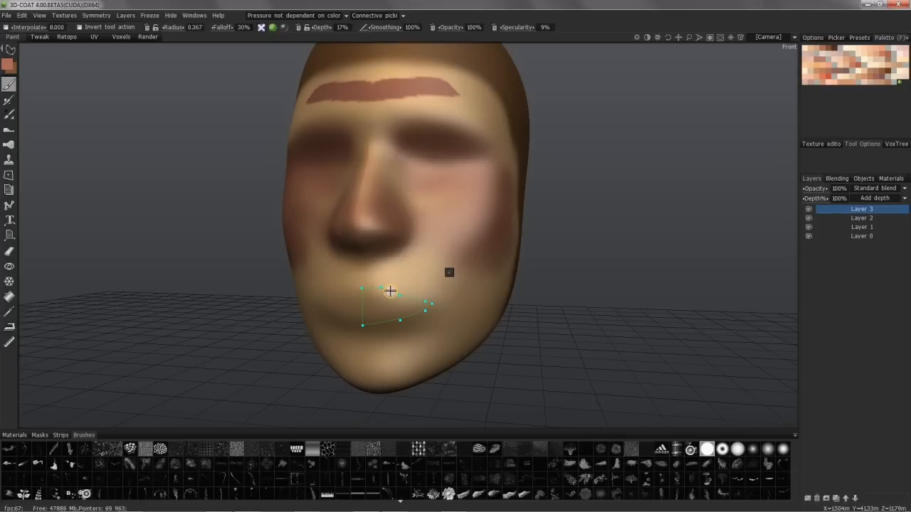
pyautogui.moveTo(372, 289)
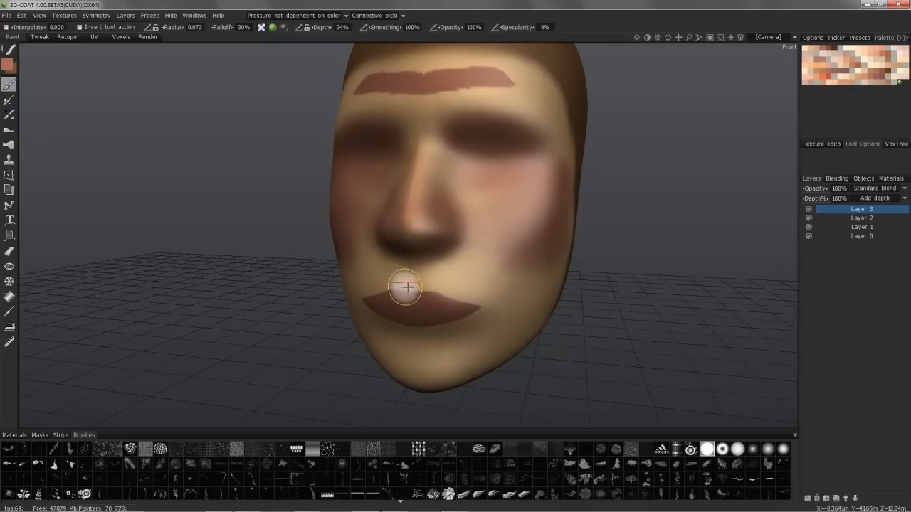
pyautogui.moveTo(426, 292)
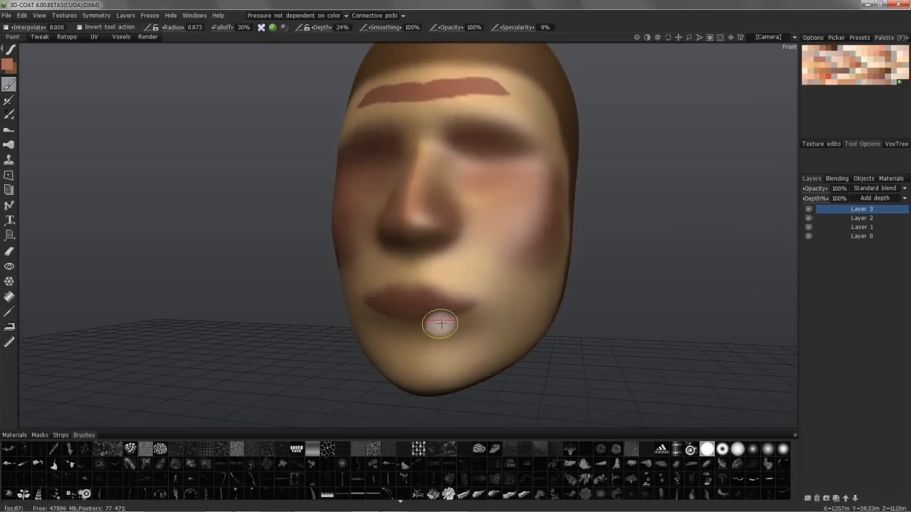
pyautogui.moveTo(348, 305)
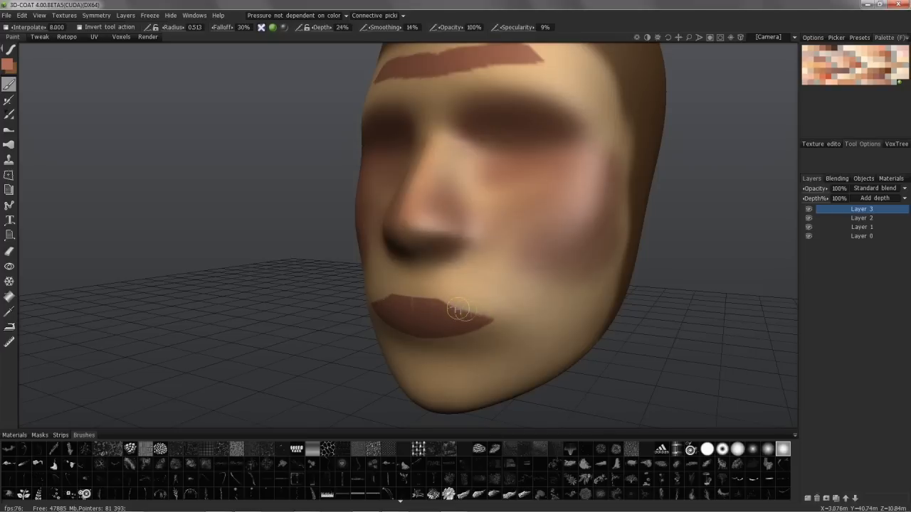
pyautogui.moveTo(436, 294)
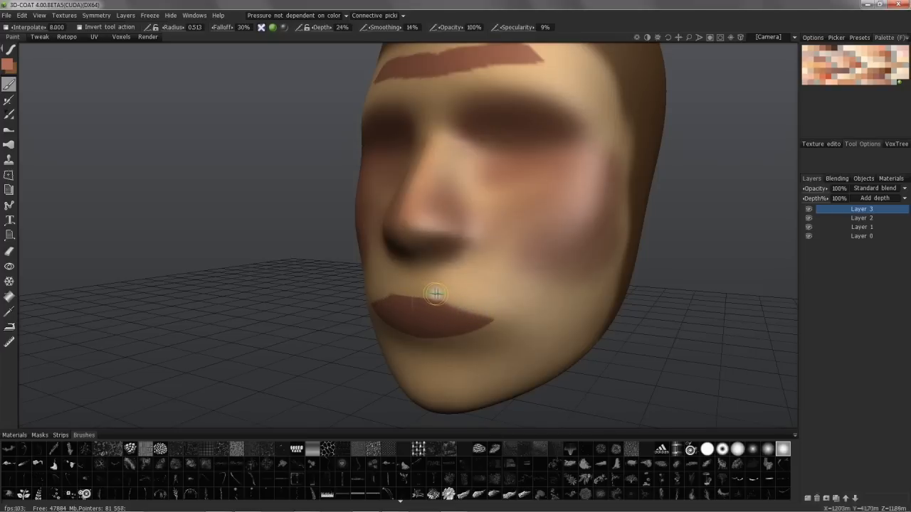
# - Paint a dark brown stroke over the upper lip on Layer 3
pyautogui.moveTo(434, 294); pyautogui.dragTo(342, 228)
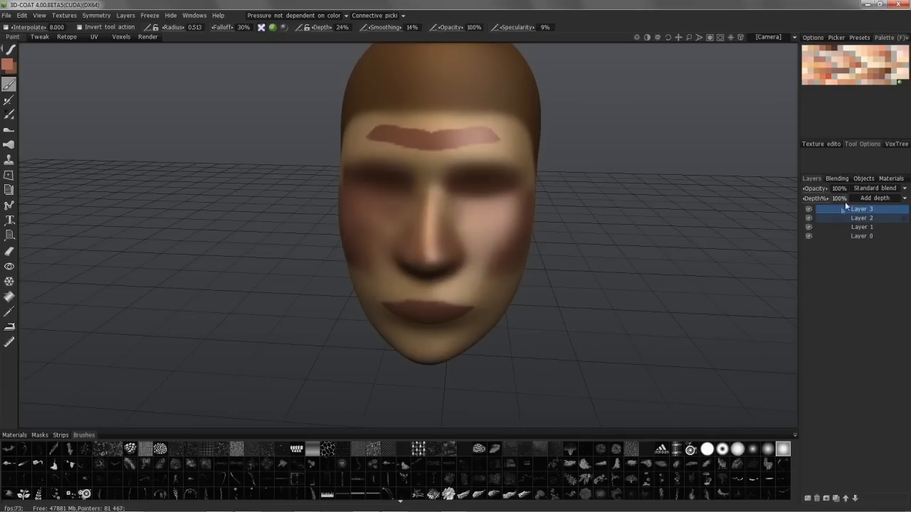
# - Try SoftLight and Saturation blend modes on the top layer, then hide a painted detail layer
pyautogui.click(879, 188)
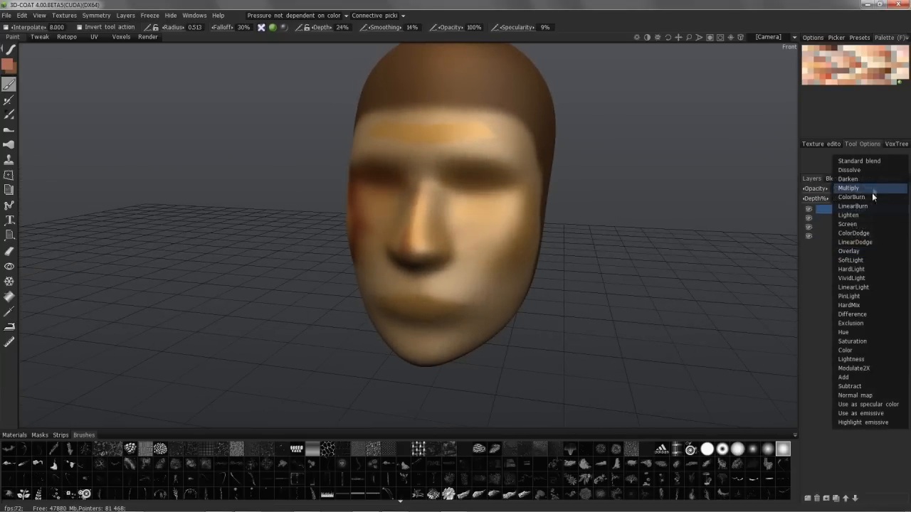
pyautogui.click(851, 278)
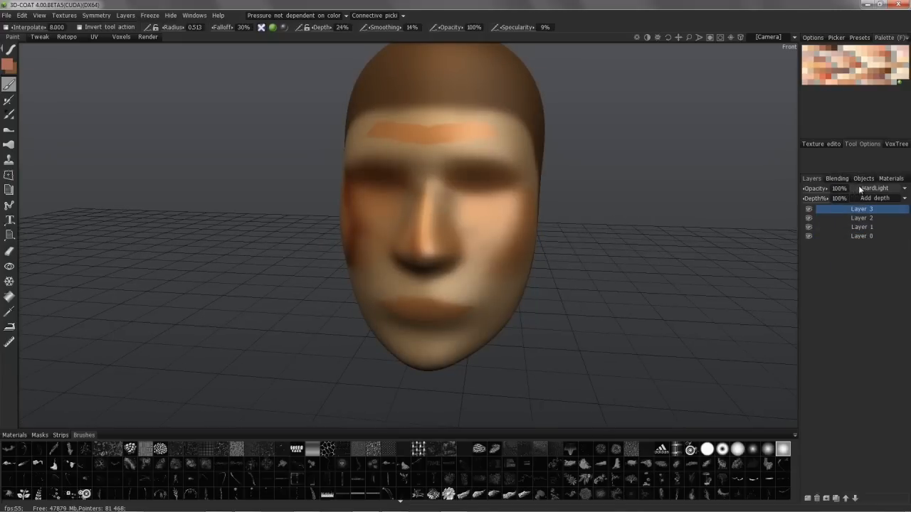
pyautogui.click(883, 188)
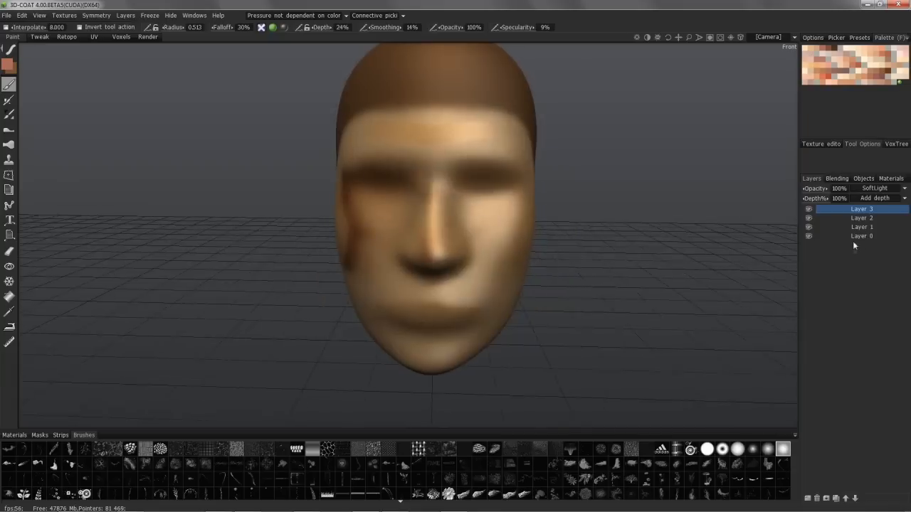
pyautogui.click(876, 188)
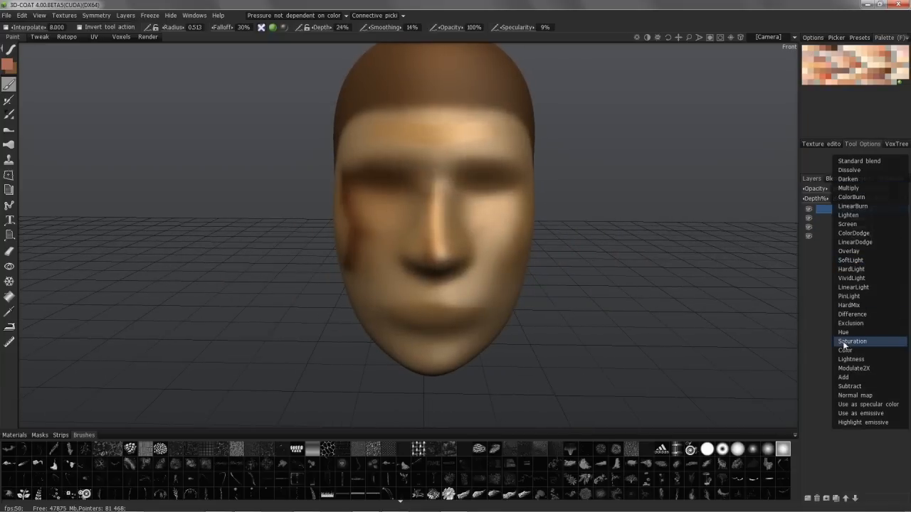
pyautogui.click(852, 341)
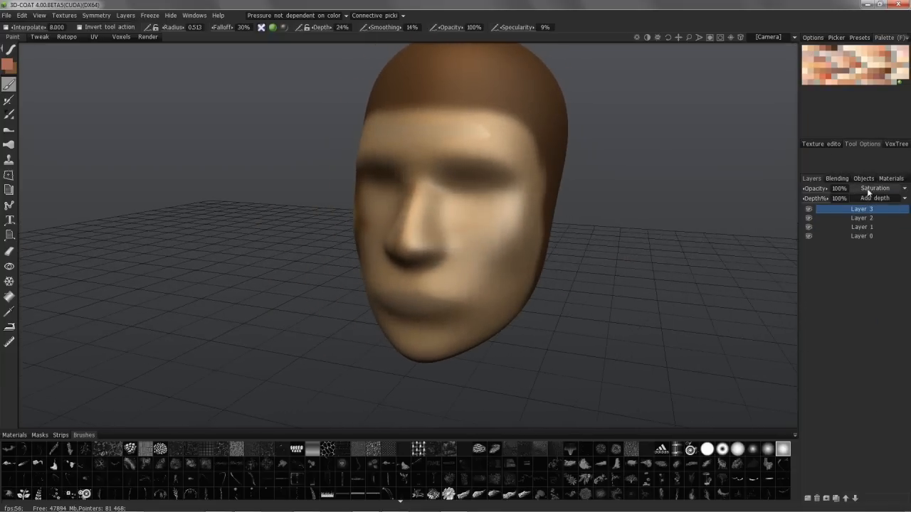
pyautogui.click(875, 188)
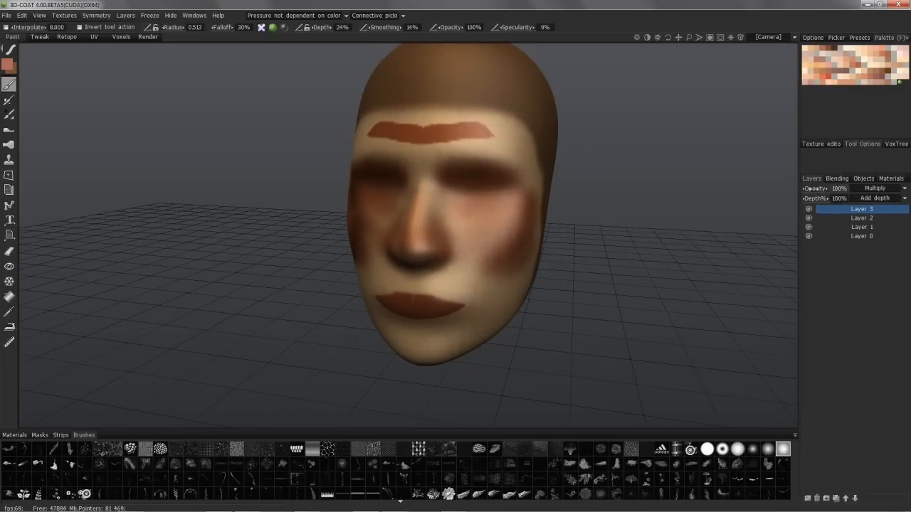
pyautogui.click(838, 188)
pyautogui.write('15')
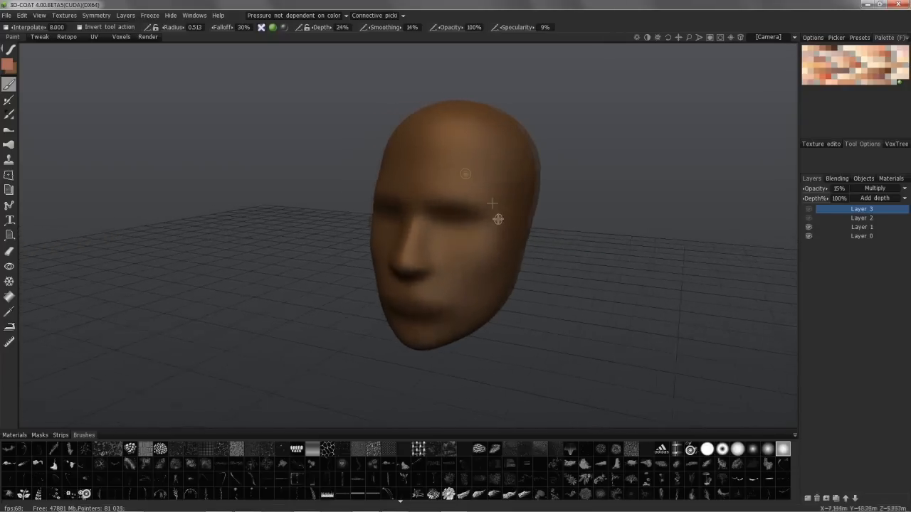
# - Orbit around the plain brown head to view it from several sides
pyautogui.moveTo(498, 218); pyautogui.dragTo(414, 277)
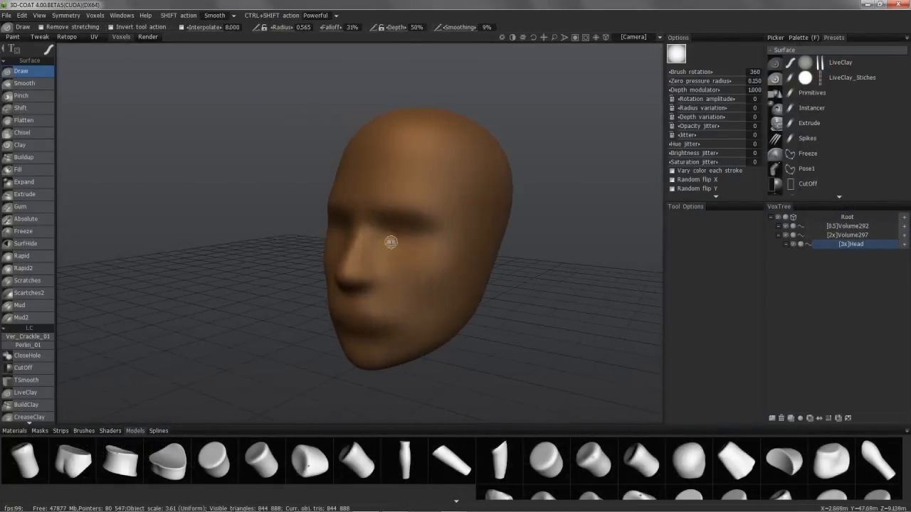
pyautogui.moveTo(390, 243); pyautogui.dragTo(344, 254)
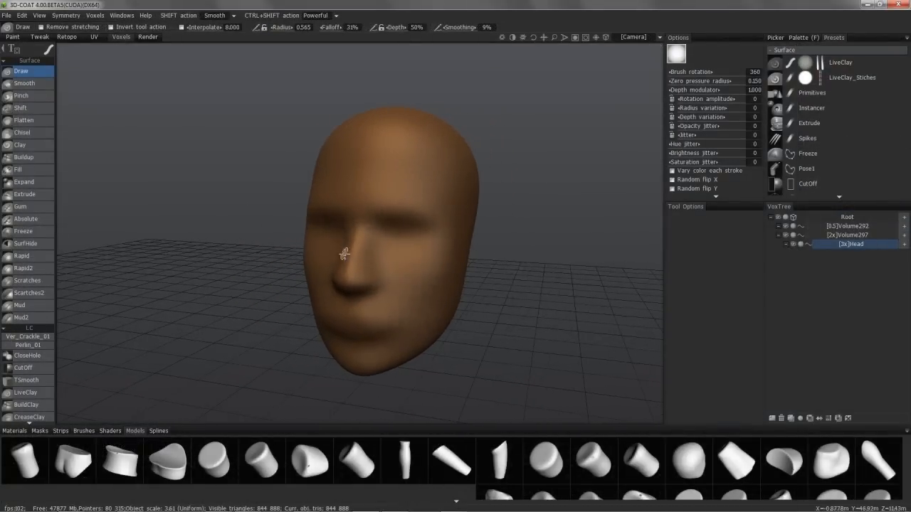
pyautogui.moveTo(344, 254); pyautogui.dragTo(361, 368)
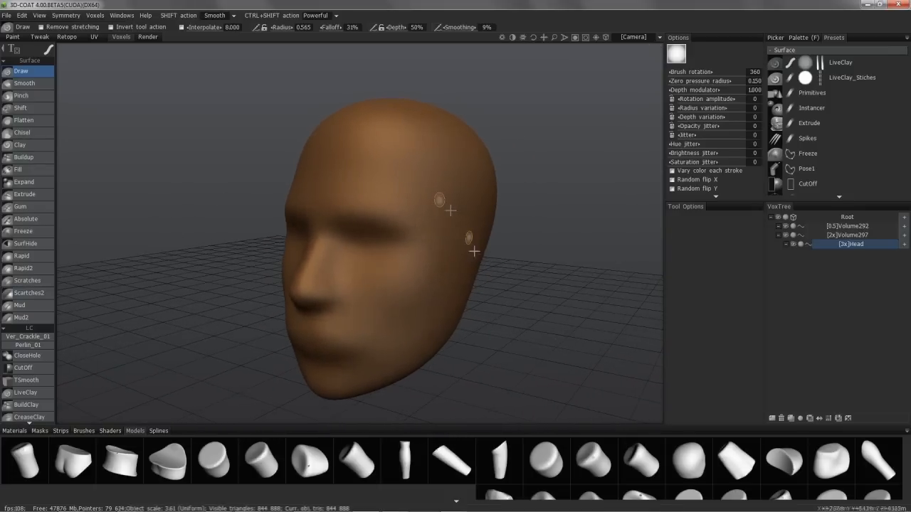
pyautogui.moveTo(474, 251); pyautogui.dragTo(434, 264)
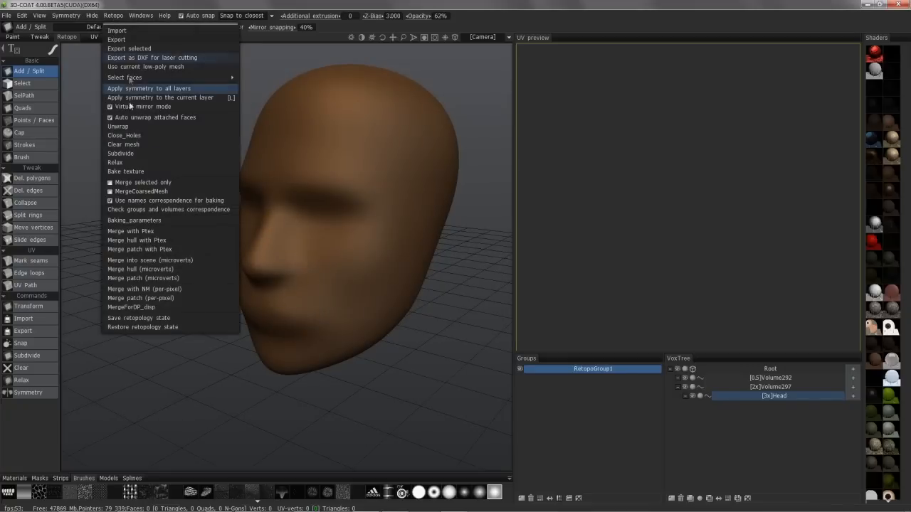
pyautogui.moveTo(142, 259)
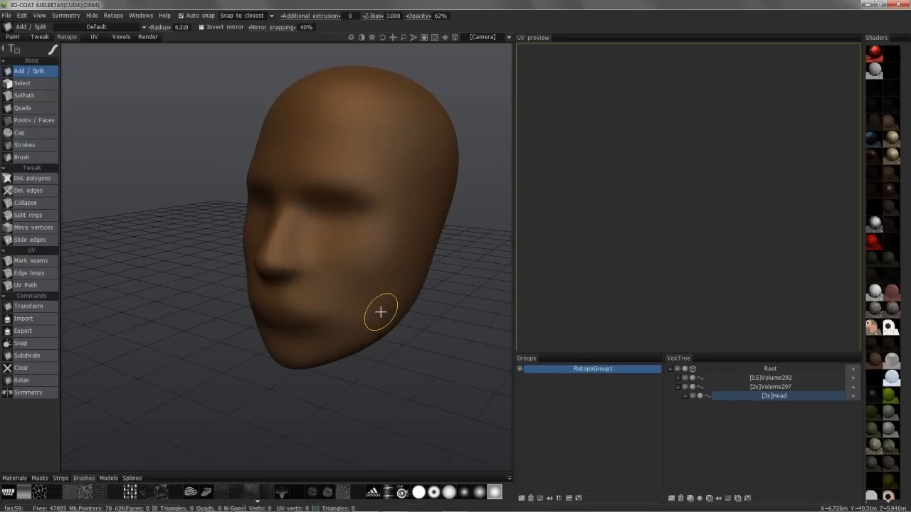
# - Orbit the head once more, then start over with a new scene
pyautogui.moveTo(381, 311); pyautogui.dragTo(394, 174)
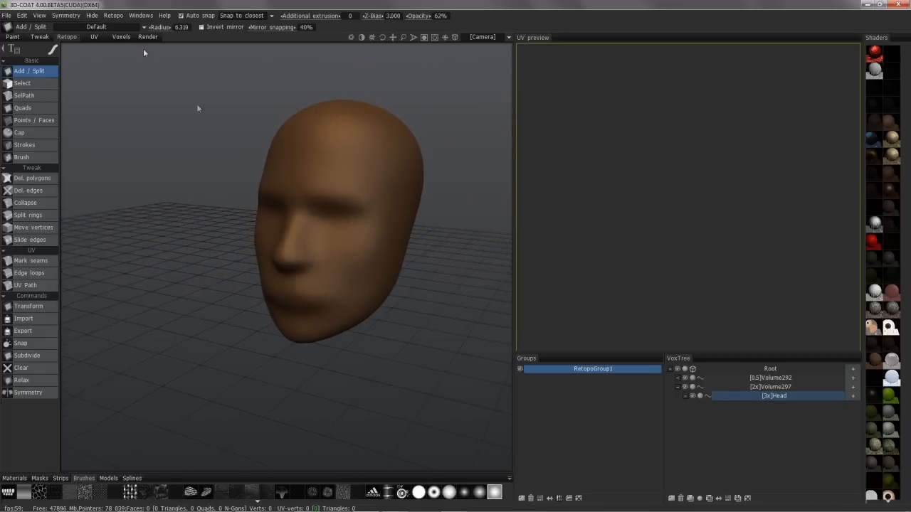
pyautogui.click(7, 15)
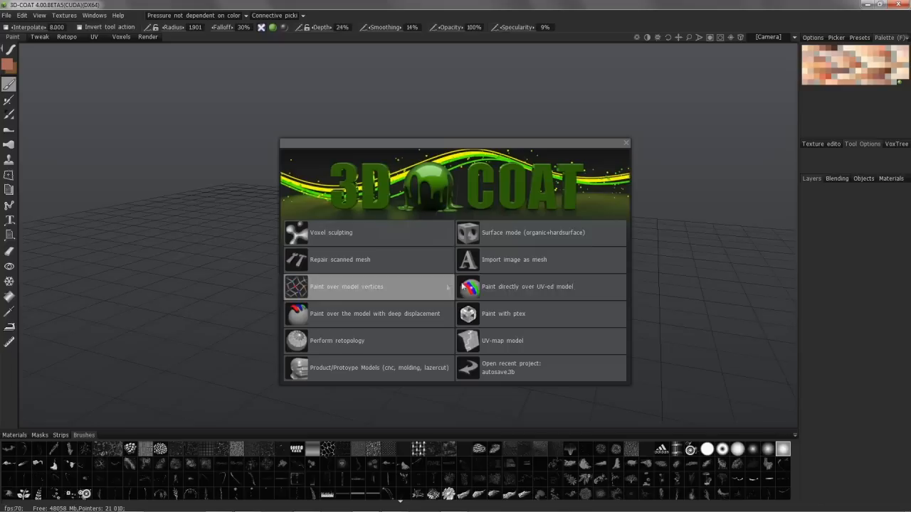
pyautogui.moveTo(541, 286)
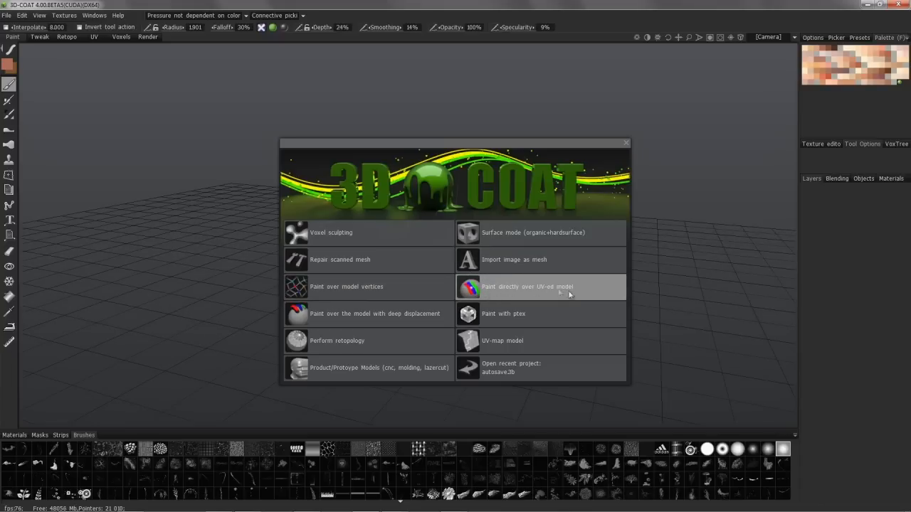
pyautogui.moveTo(541, 292)
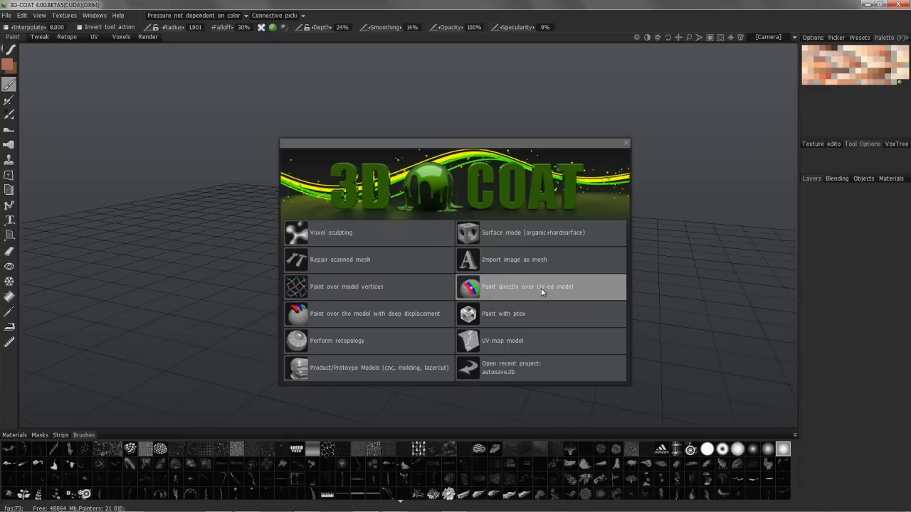
# - Choose 'Paint directly over UV-ed model' and pick the tiled plane sample
pyautogui.click(540, 287)
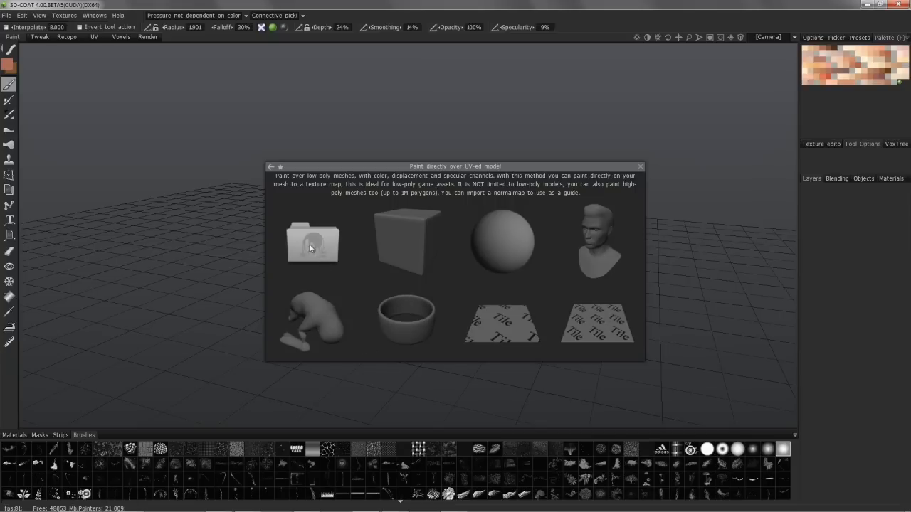
pyautogui.moveTo(317, 248)
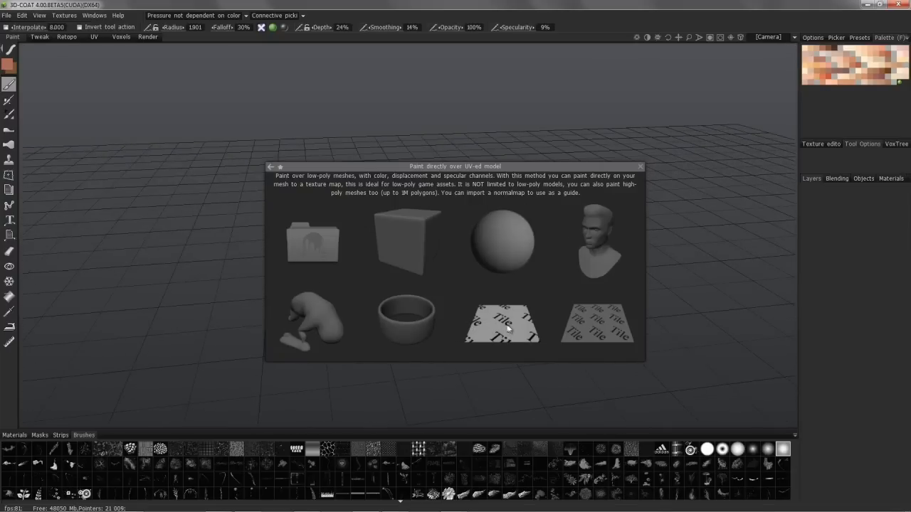
pyautogui.click(271, 166)
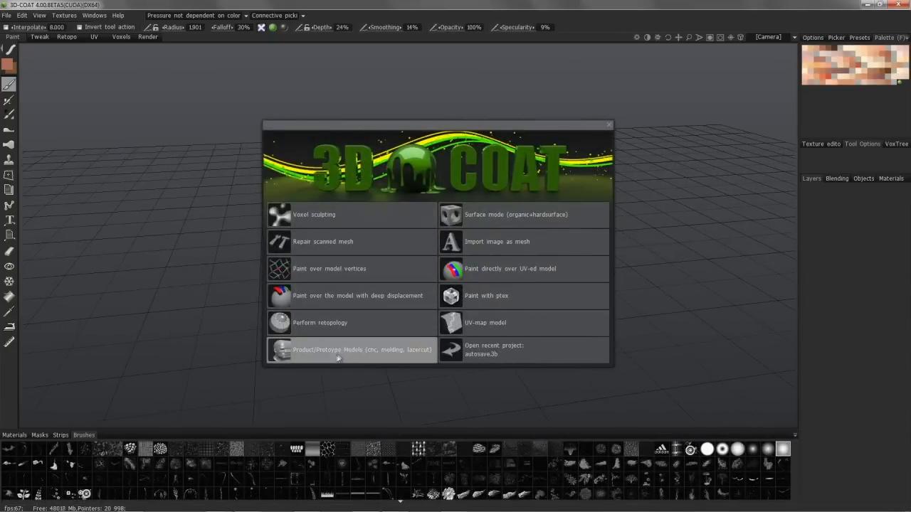
pyautogui.click(510, 268)
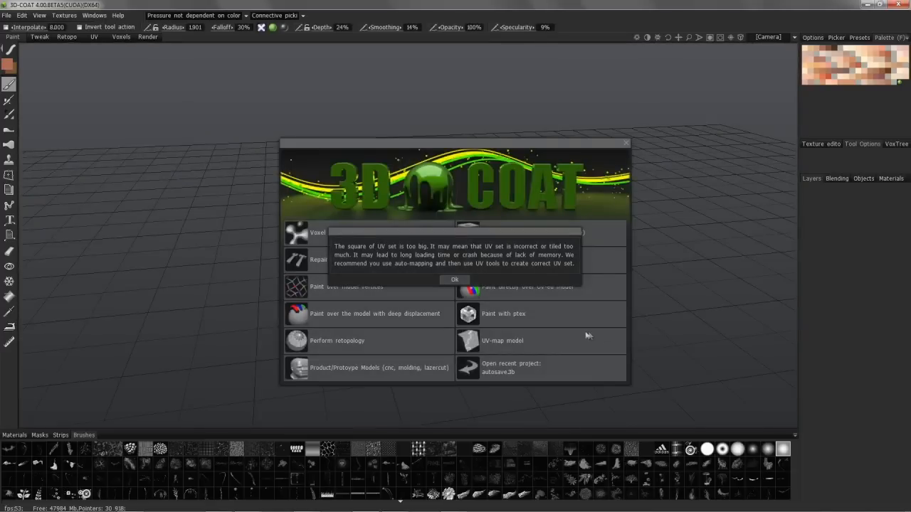
# - Dismiss the UV warning and import the plane with 2048 texture width
pyautogui.click(454, 279)
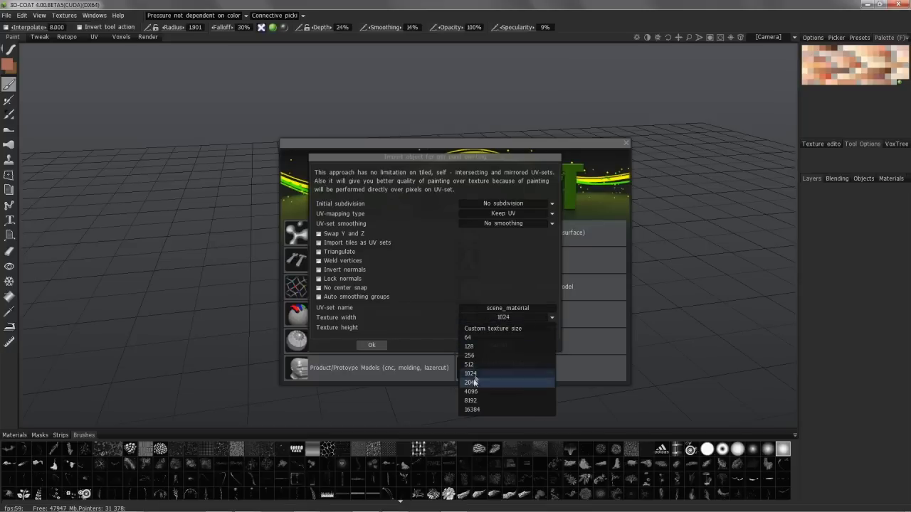
pyautogui.click(470, 382)
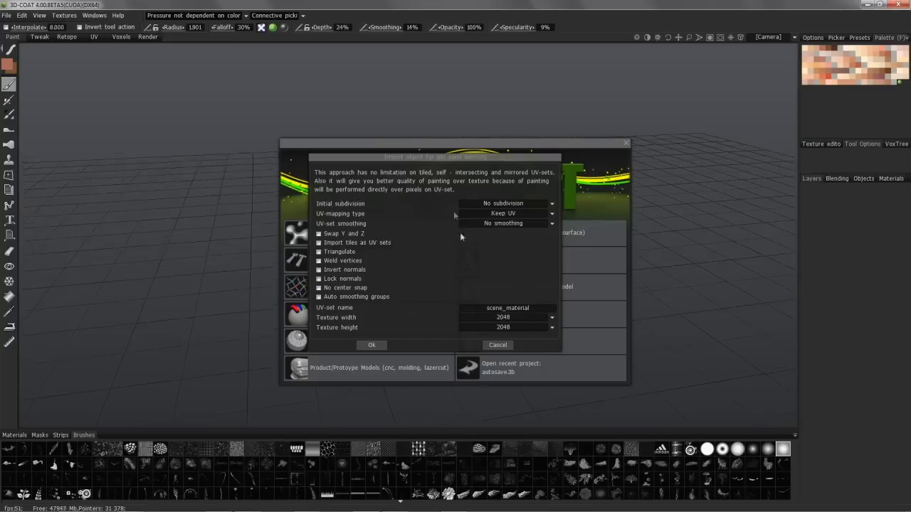
pyautogui.click(498, 345)
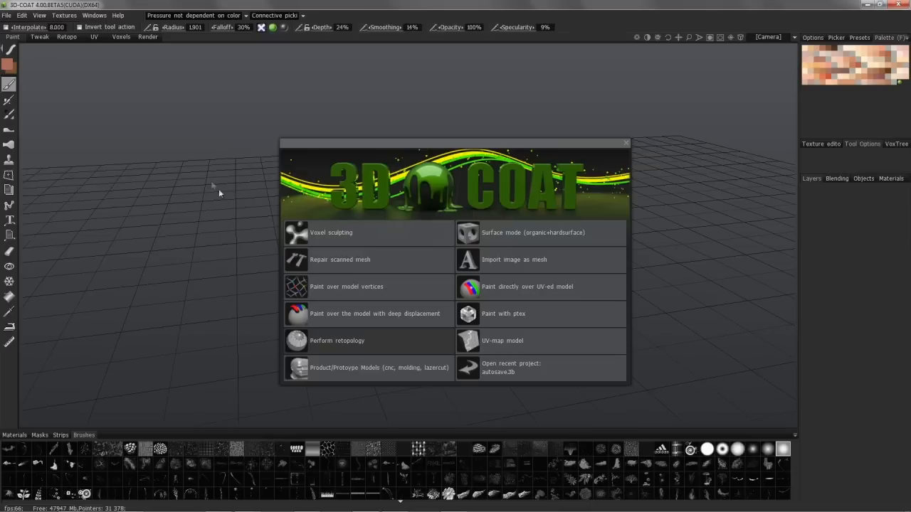
pyautogui.moveTo(254, 266)
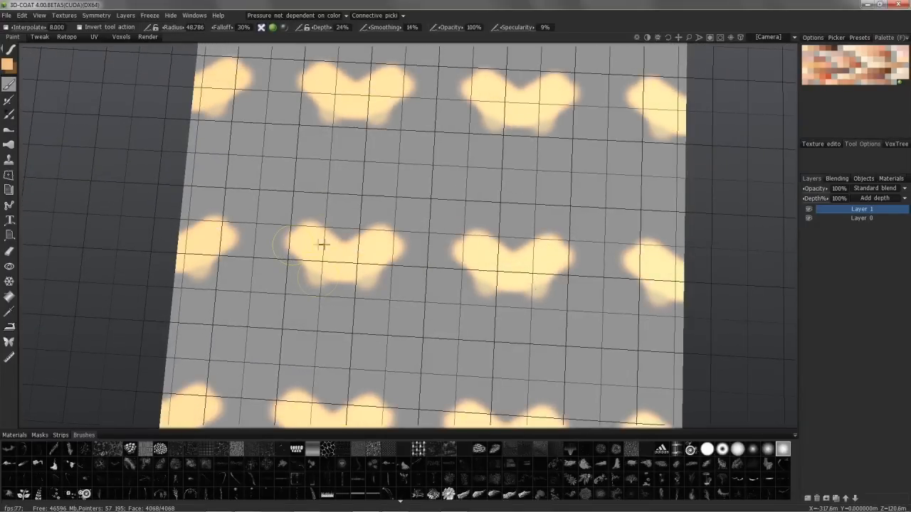
# - Paint repeating orange blobs across the plane, then darker orange spots over the tiles
pyautogui.moveTo(320, 245); pyautogui.dragTo(427, 210)
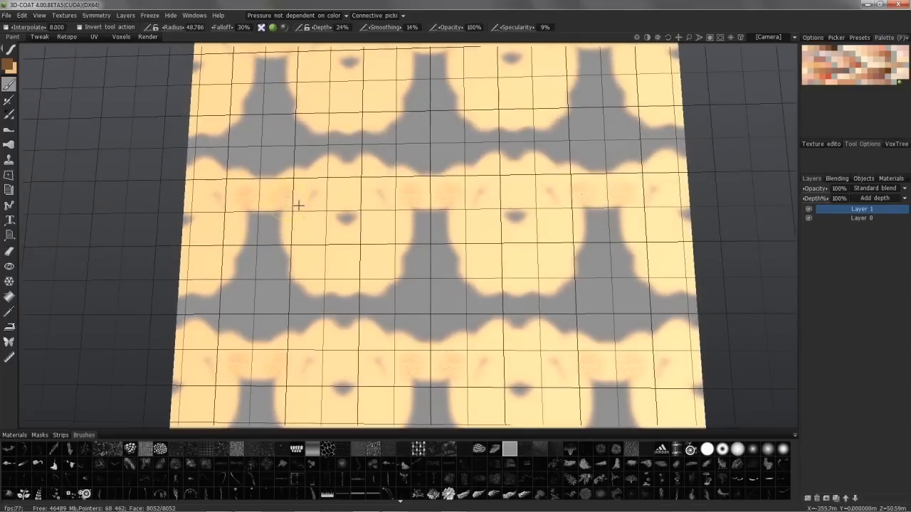
pyautogui.moveTo(298, 206); pyautogui.dragTo(340, 247)
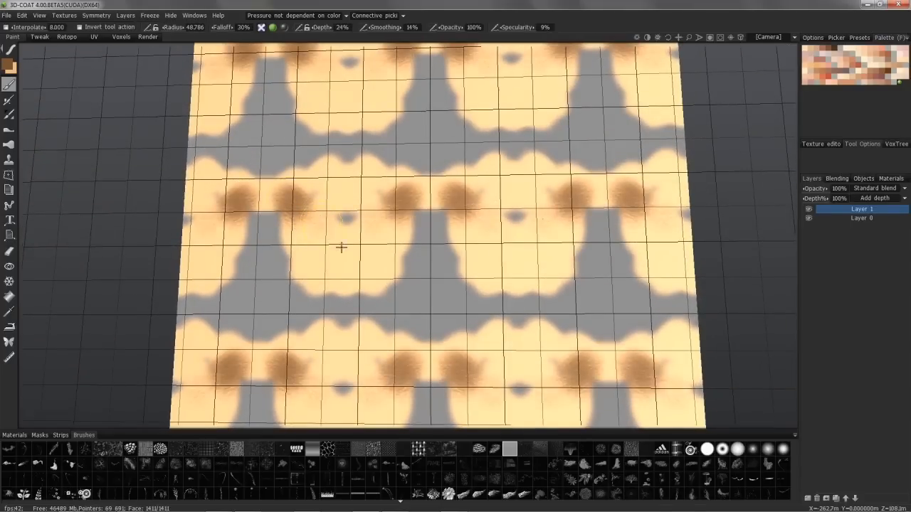